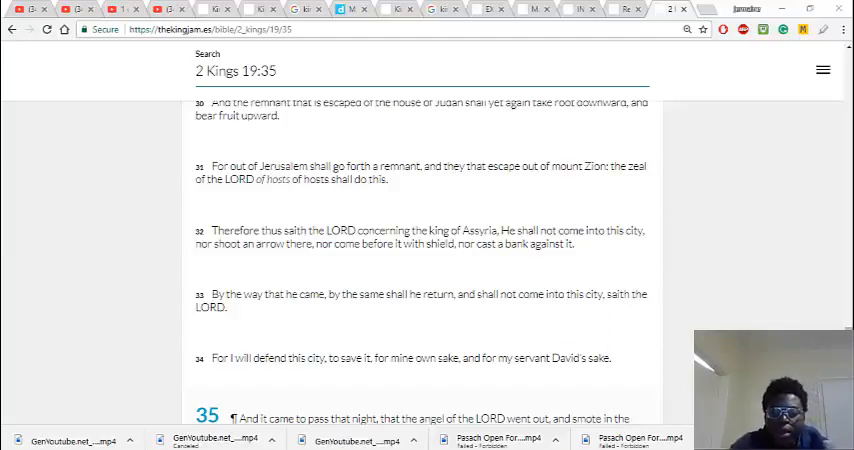
# Step: Scroll down through the 2 Kings 19:35 passage and its surrounding verses
pyautogui.scroll(-3)
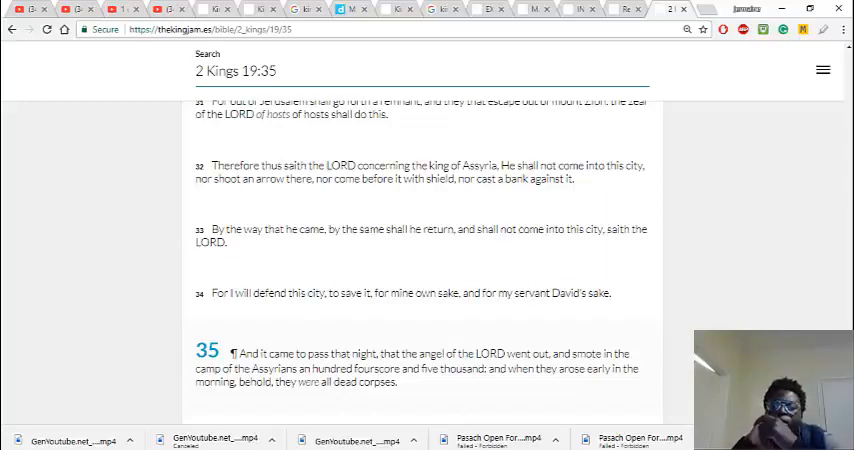
pyautogui.scroll(-3)
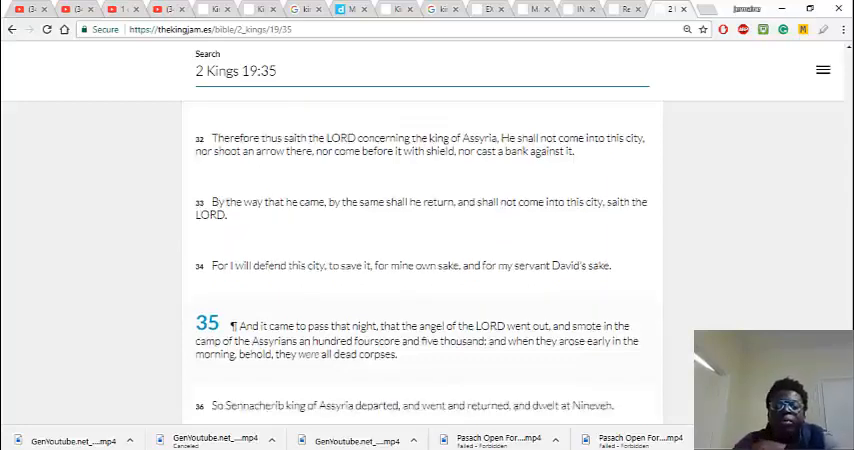
pyautogui.scroll(-3)
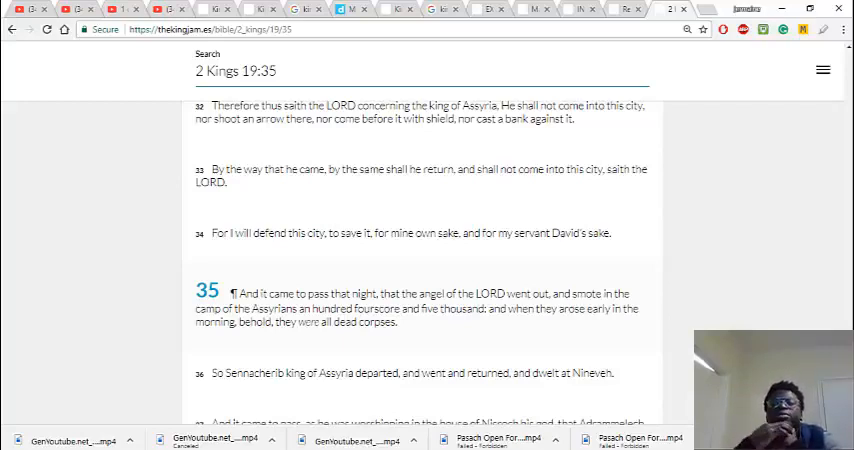
pyautogui.moveTo(636, 12)
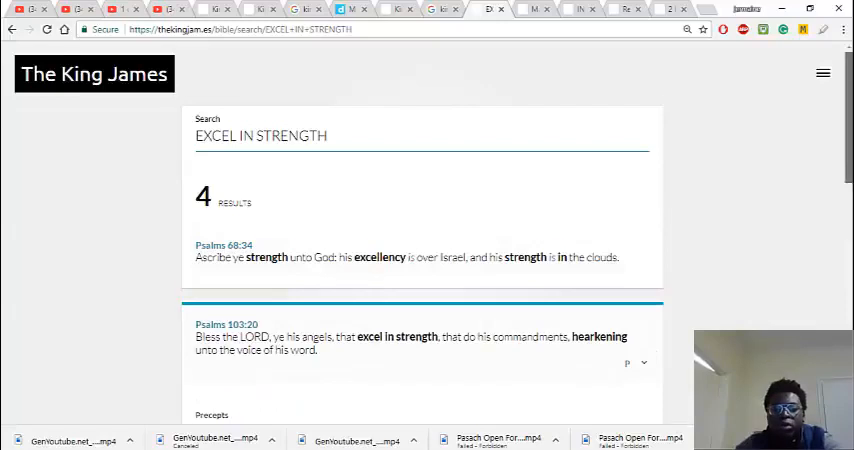
pyautogui.scroll(-3)
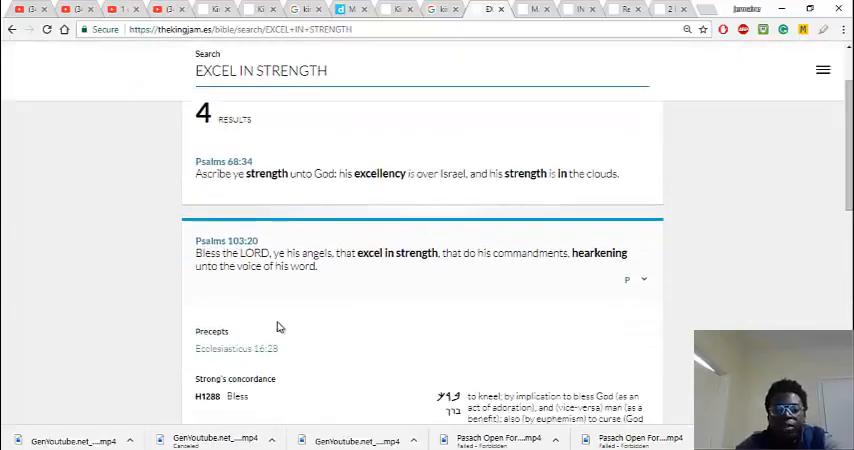
pyautogui.click(236, 348)
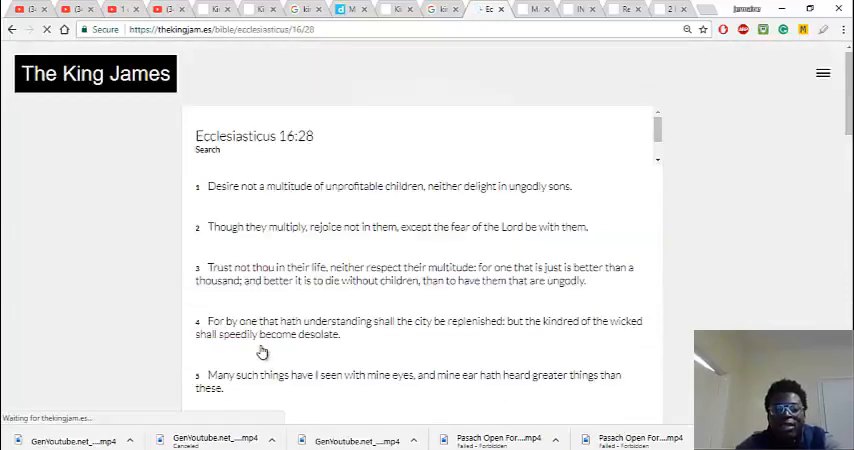
pyautogui.scroll(-3)
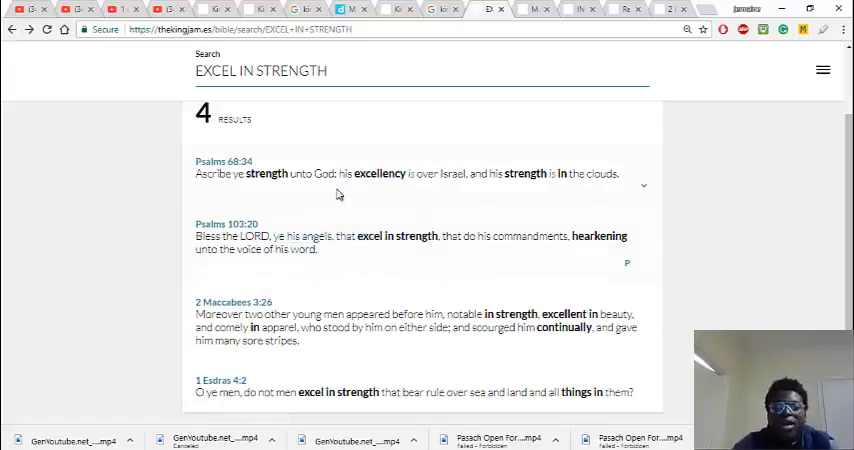
pyautogui.moveTo(336, 220)
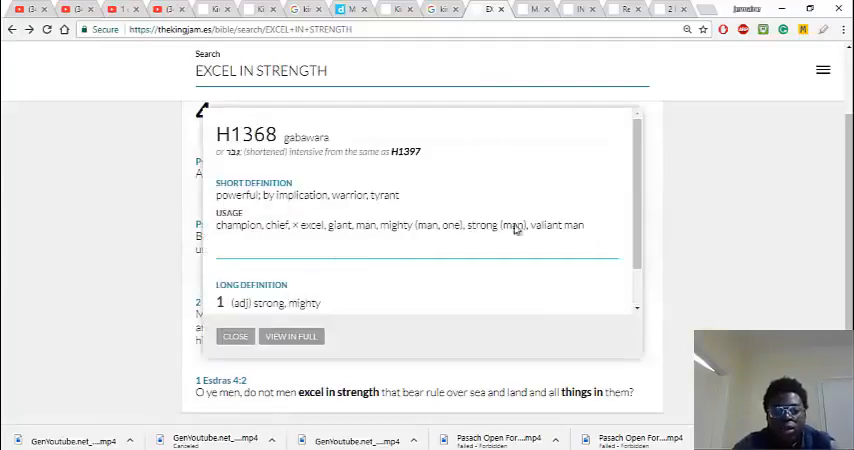
pyautogui.moveTo(624, 228)
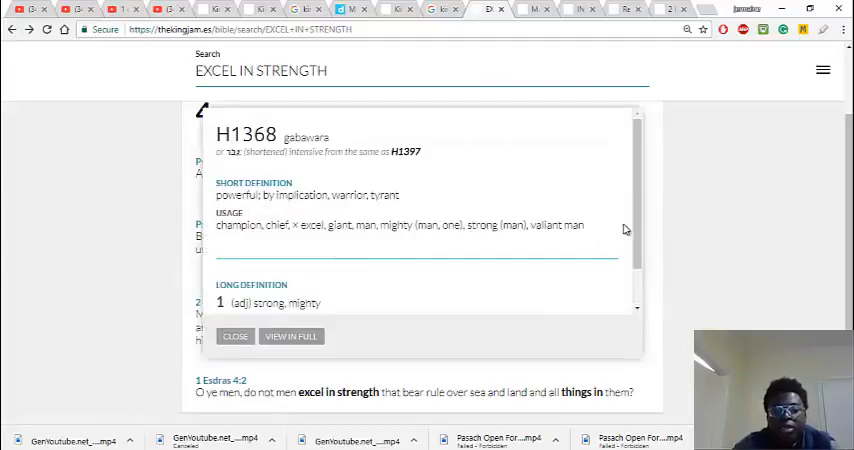
# Step: Scroll the Psalms 103:20 result and return to the header to start a new search
pyautogui.scroll(-3)
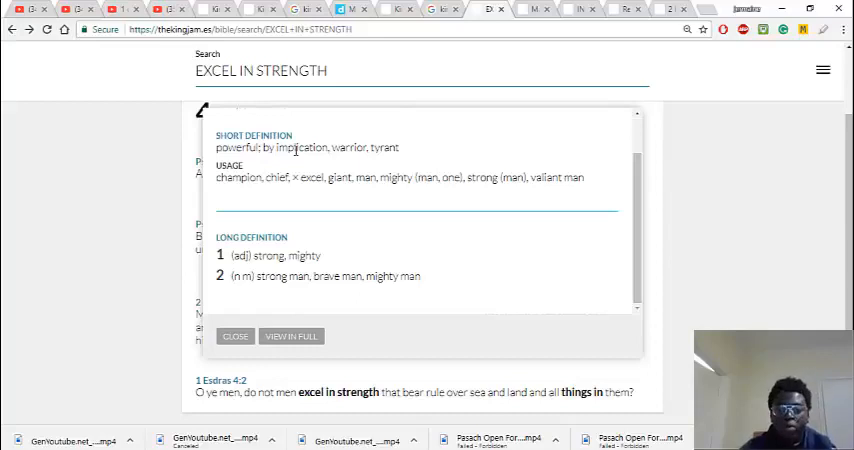
pyautogui.moveTo(526, 36)
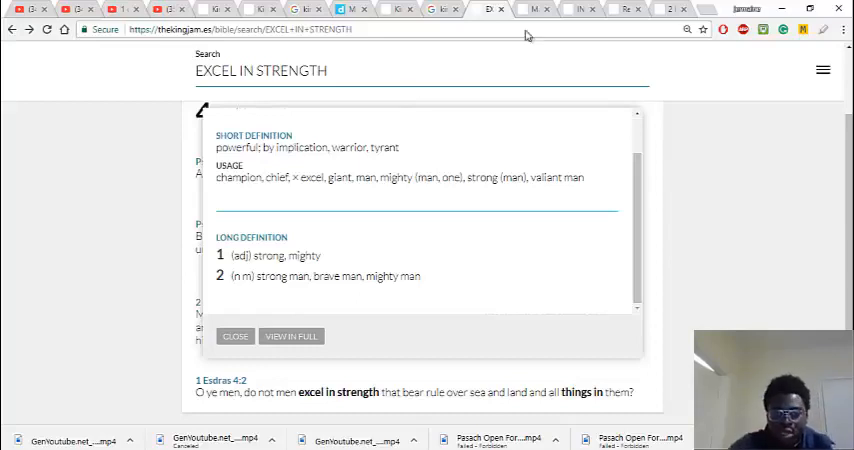
pyautogui.click(528, 12)
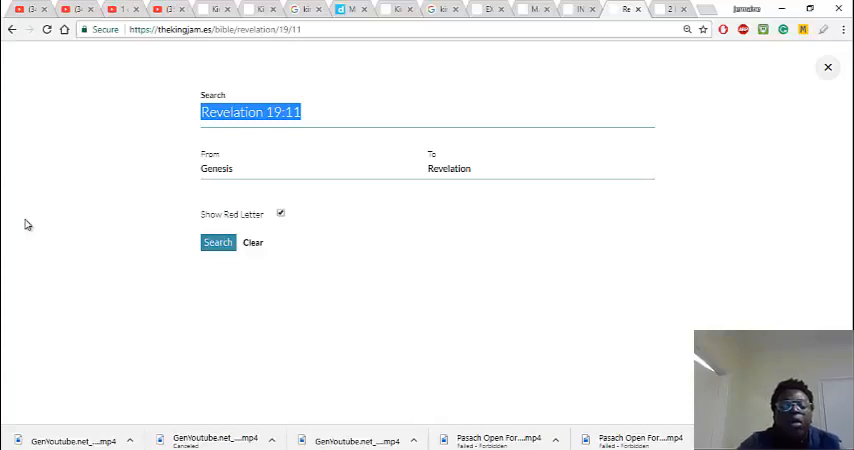
# Step: Search for ISA 66:16, correcting the mistyped chapter and verse before running it
pyautogui.write('ISA')
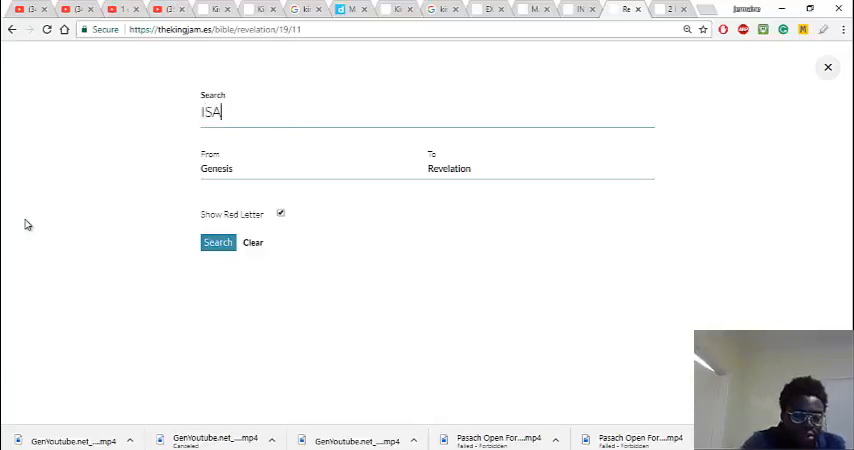
pyautogui.write('65')
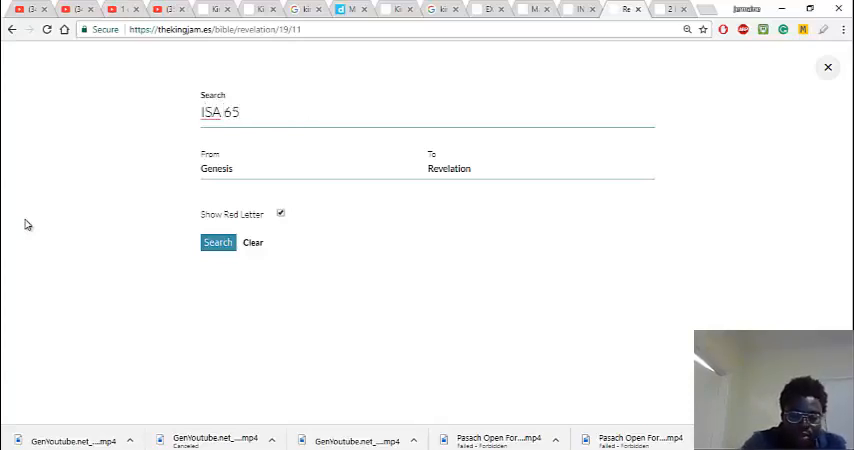
pyautogui.write(':11')
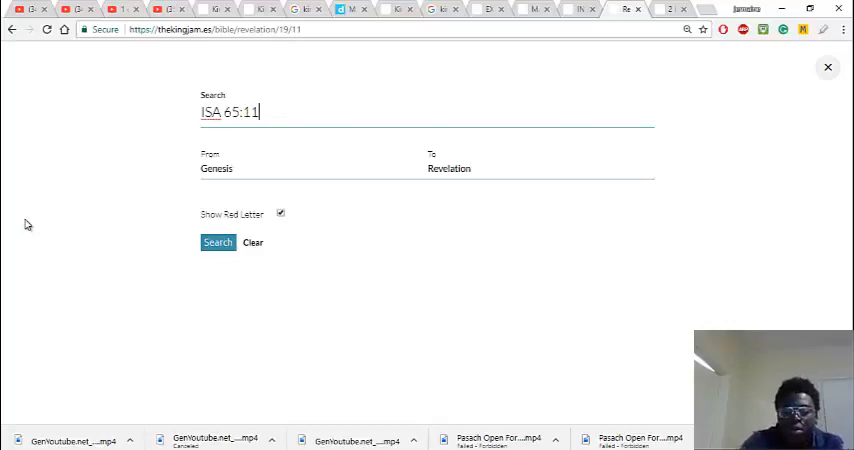
pyautogui.press('Backspace')
pyautogui.write('6')
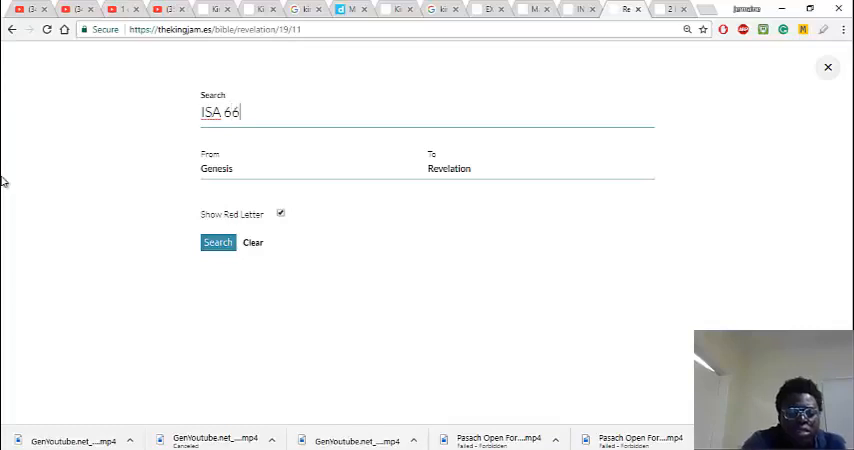
pyautogui.write(':16')
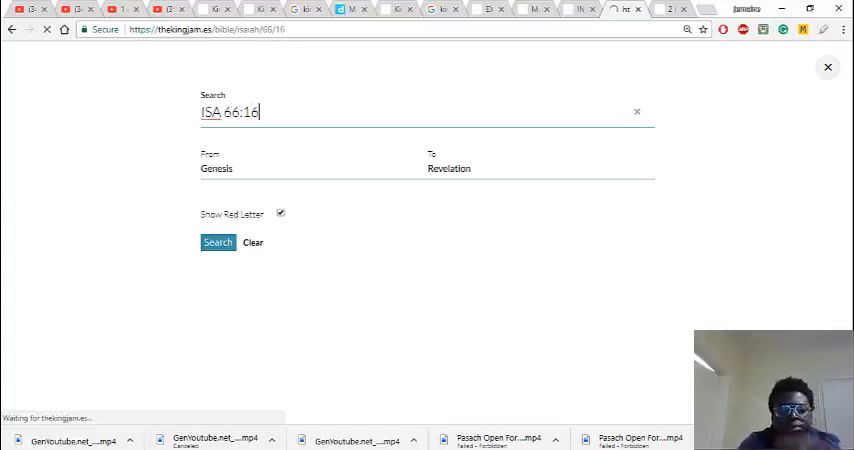
pyautogui.click(214, 242)
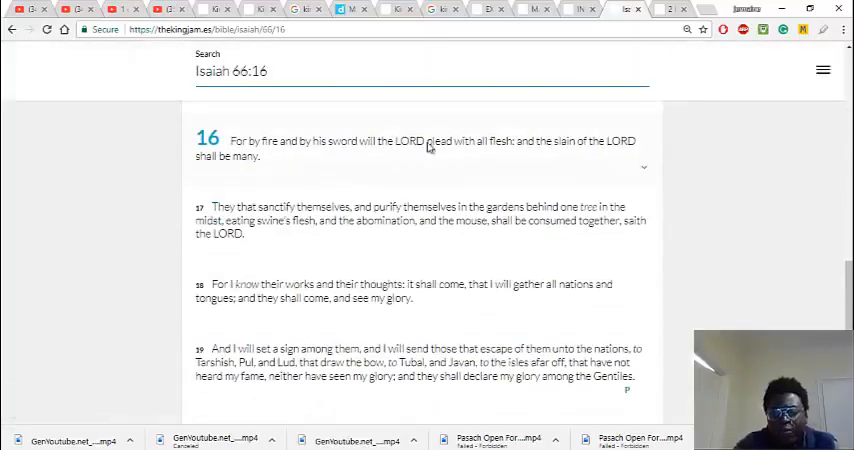
# Step: Scroll up through Isaiah 66:16–19
pyautogui.scroll(3)
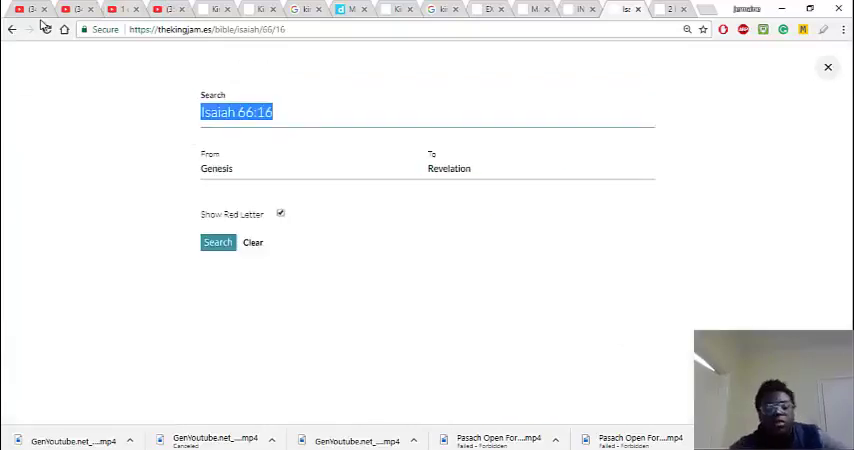
# Step: Search for ZECH 5:2 to open Zechariah 5:2
pyautogui.write('ZECH 5:')
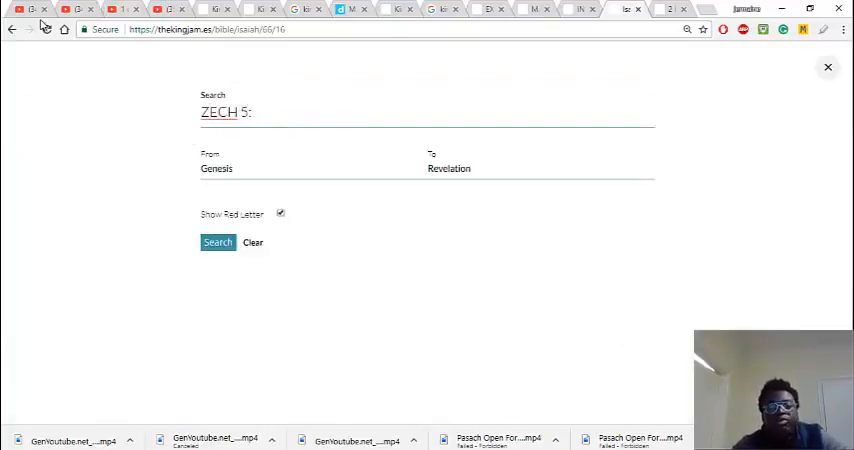
pyautogui.write('2')
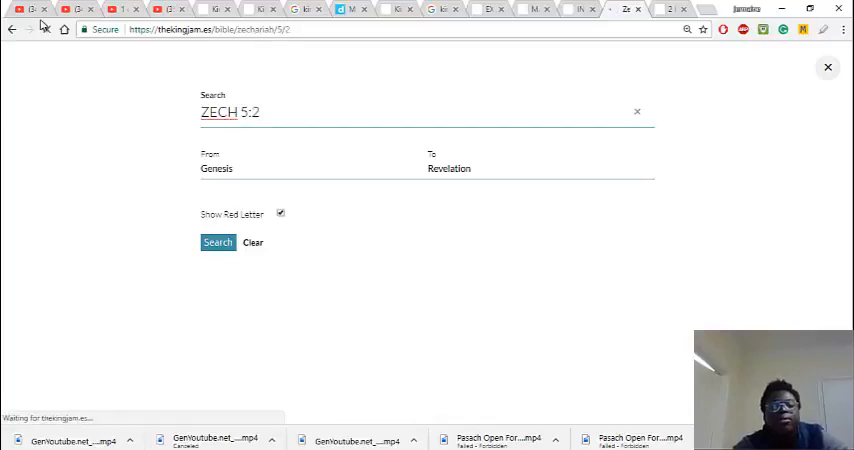
pyautogui.click(216, 242)
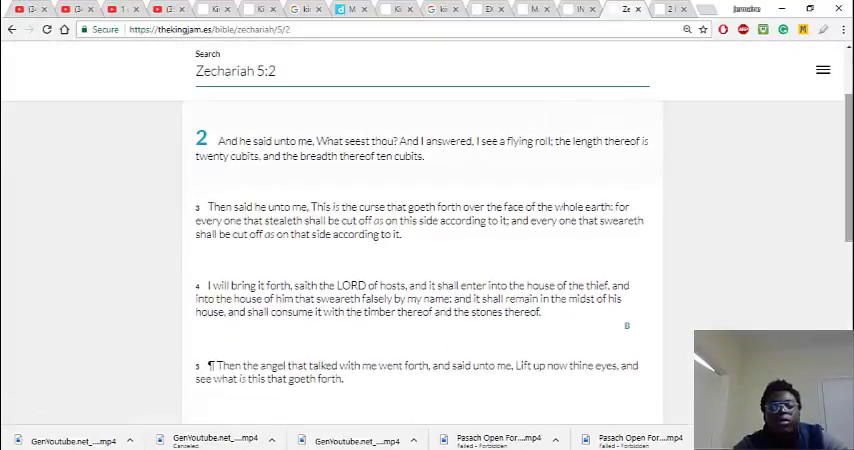